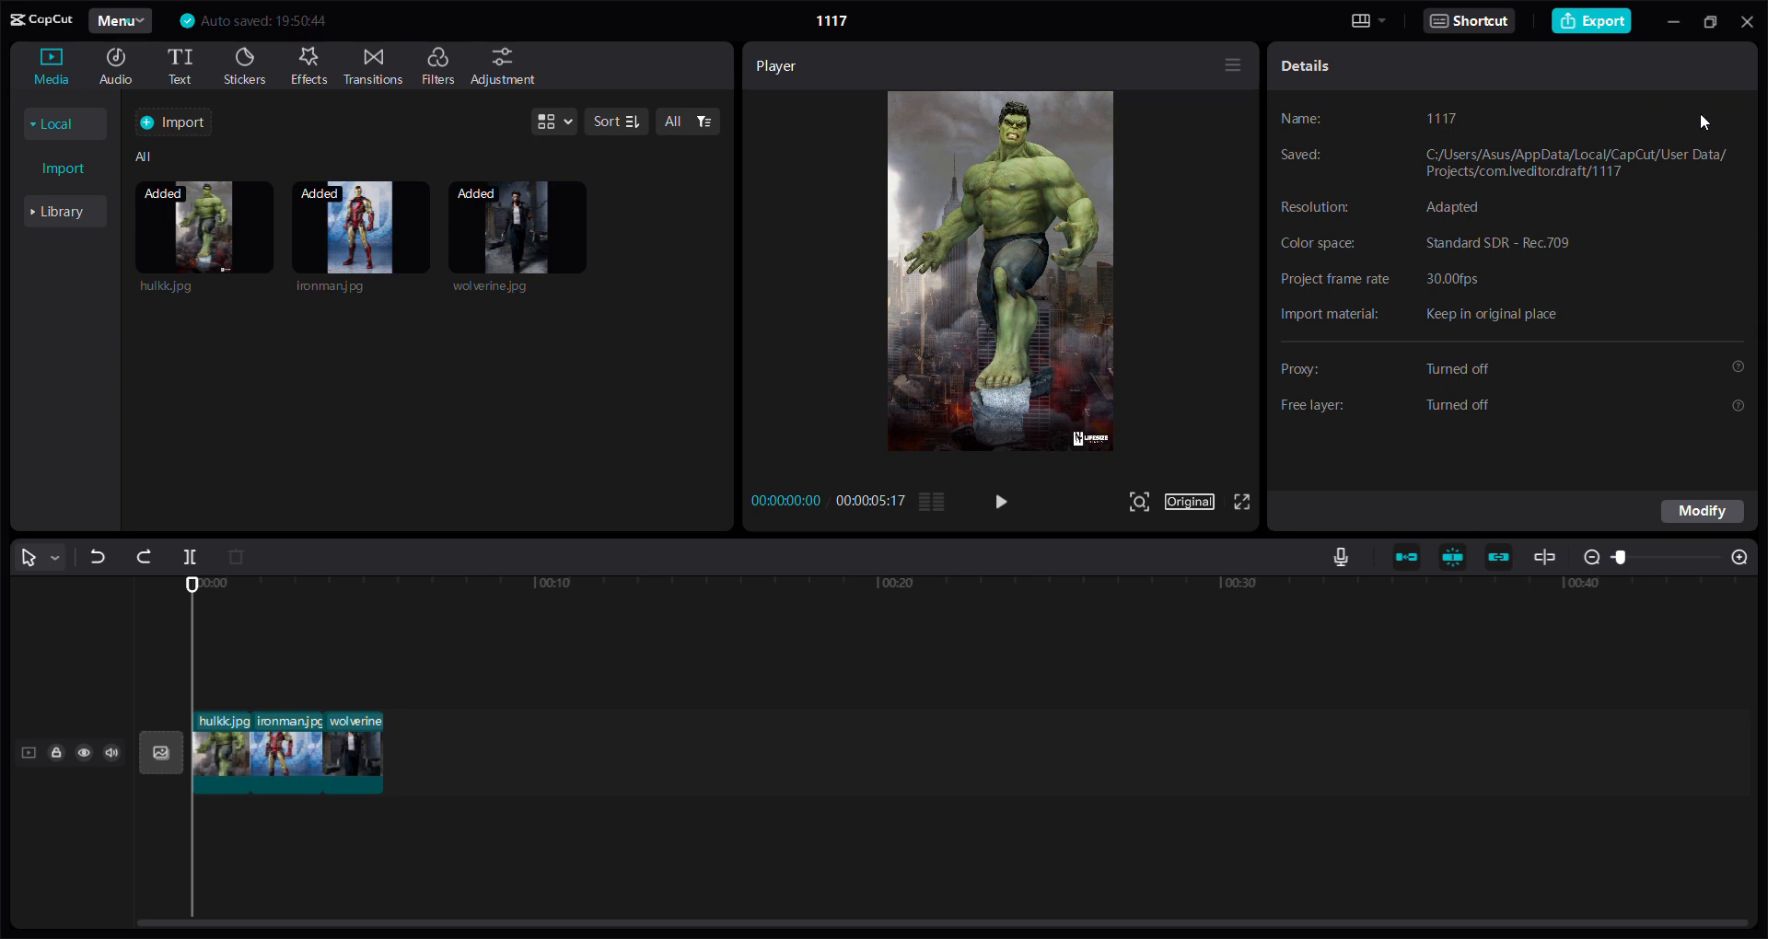
pyautogui.moveTo(1244, 593)
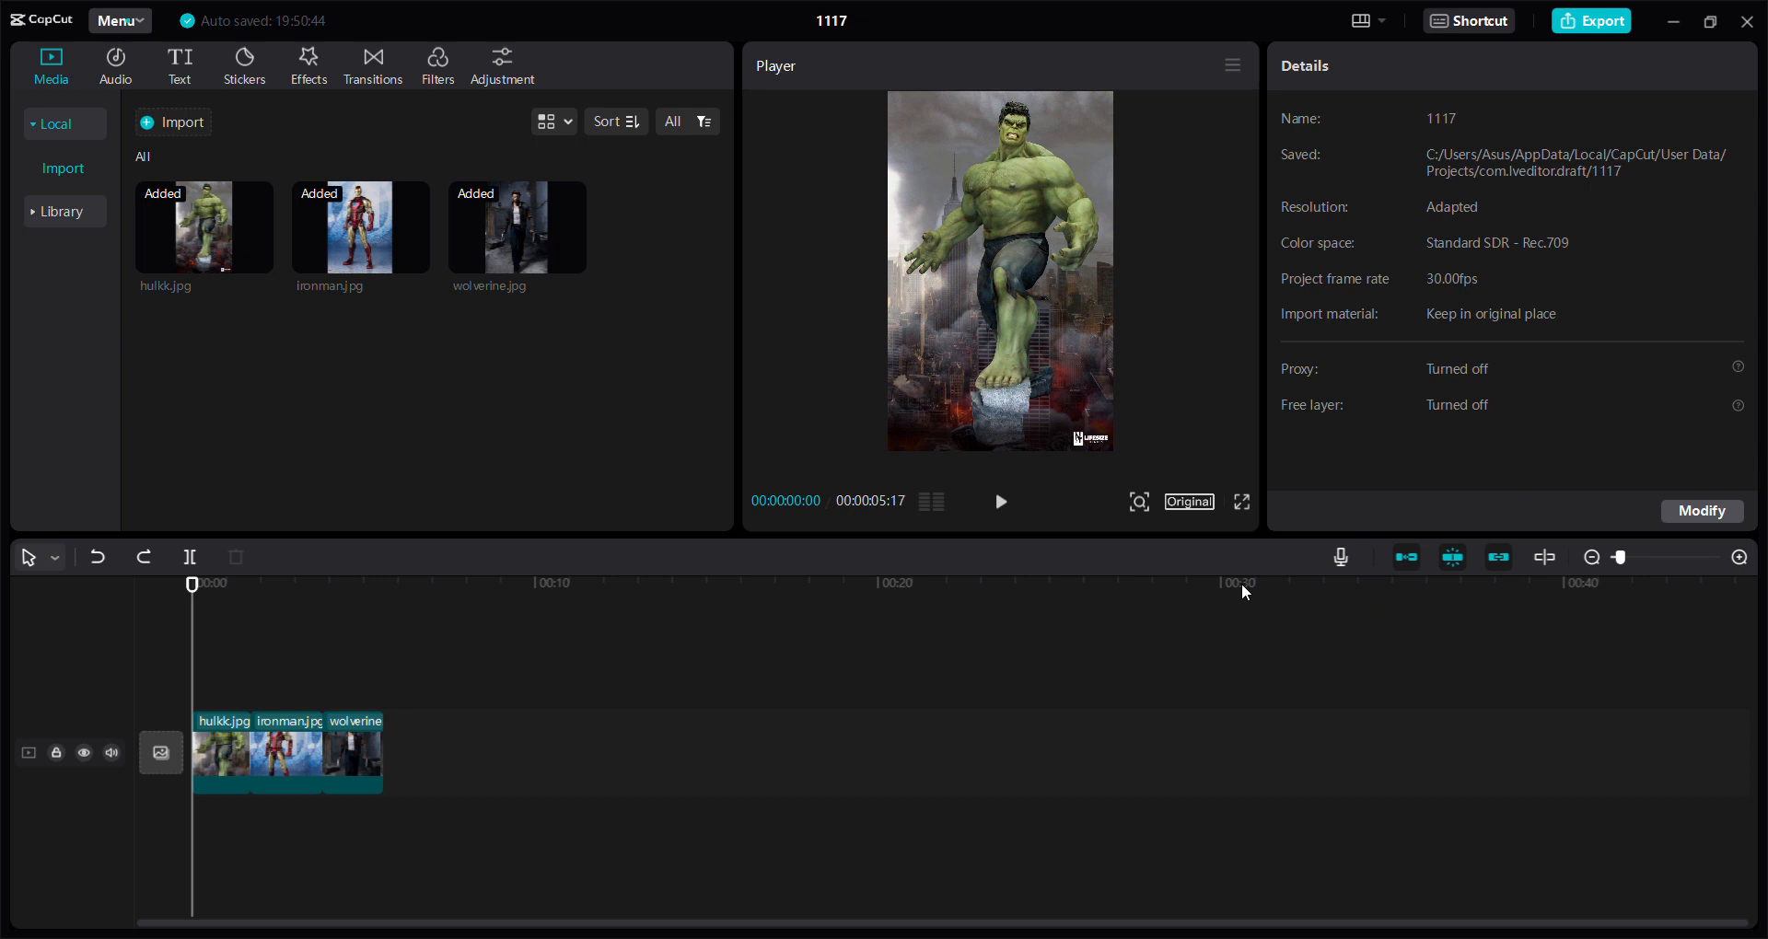
pyautogui.moveTo(264, 718)
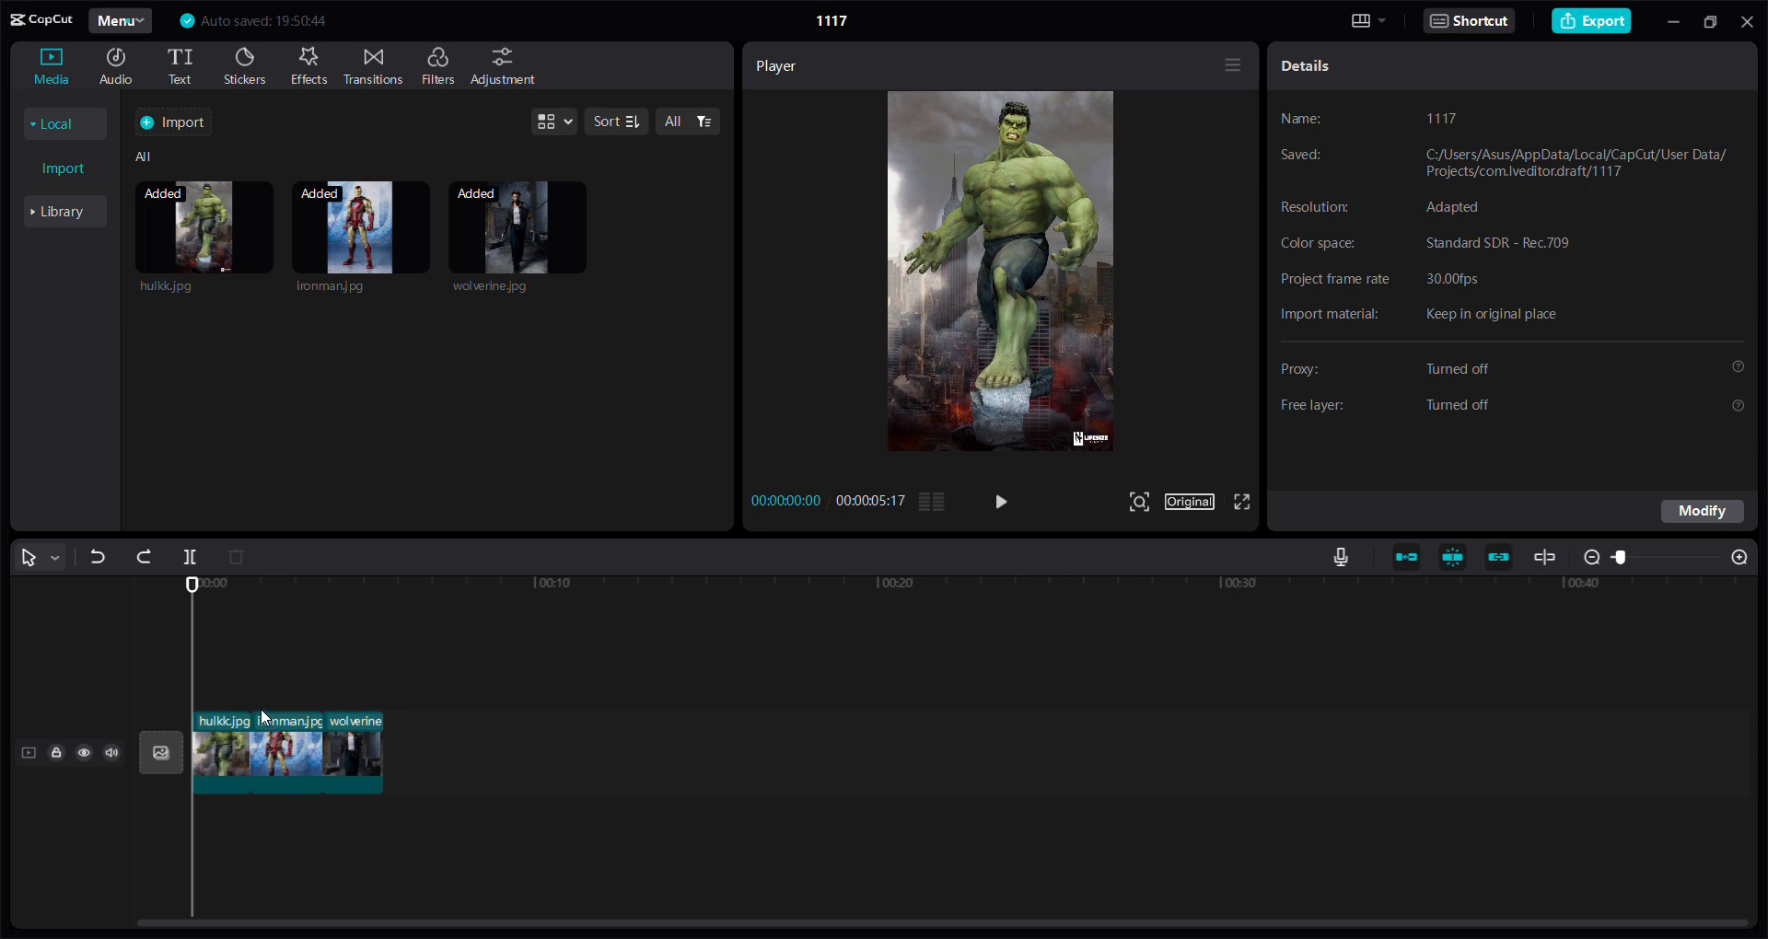
pyautogui.moveTo(331, 749)
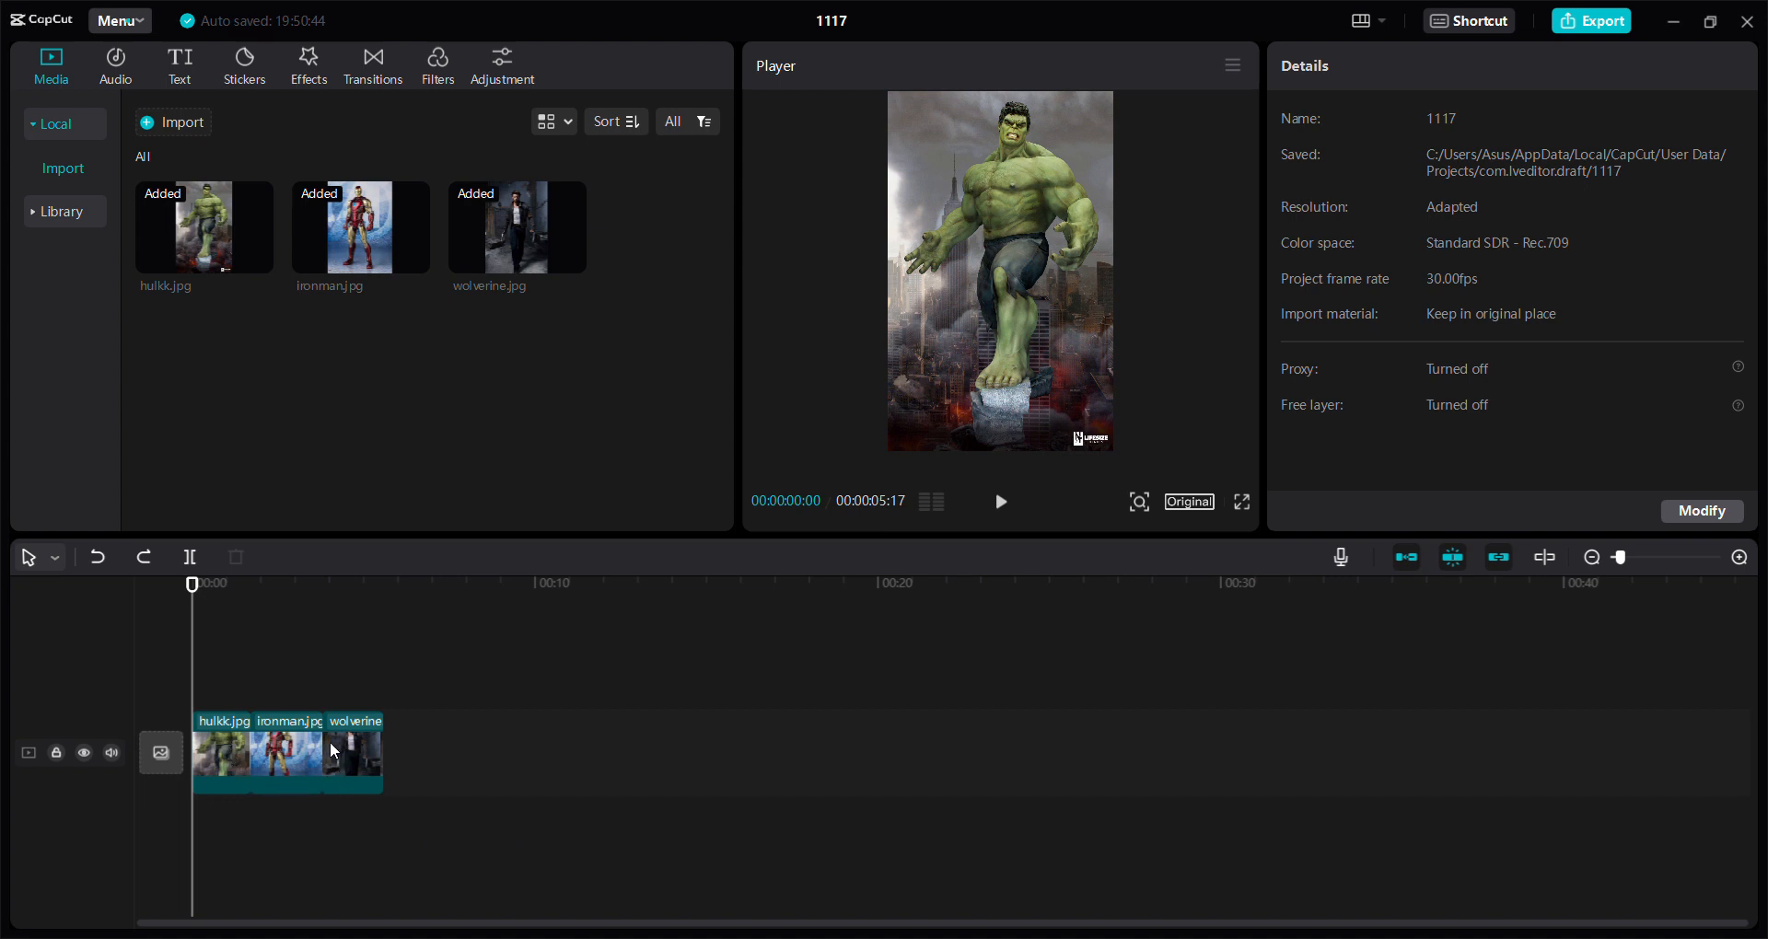
pyautogui.moveTo(272, 748)
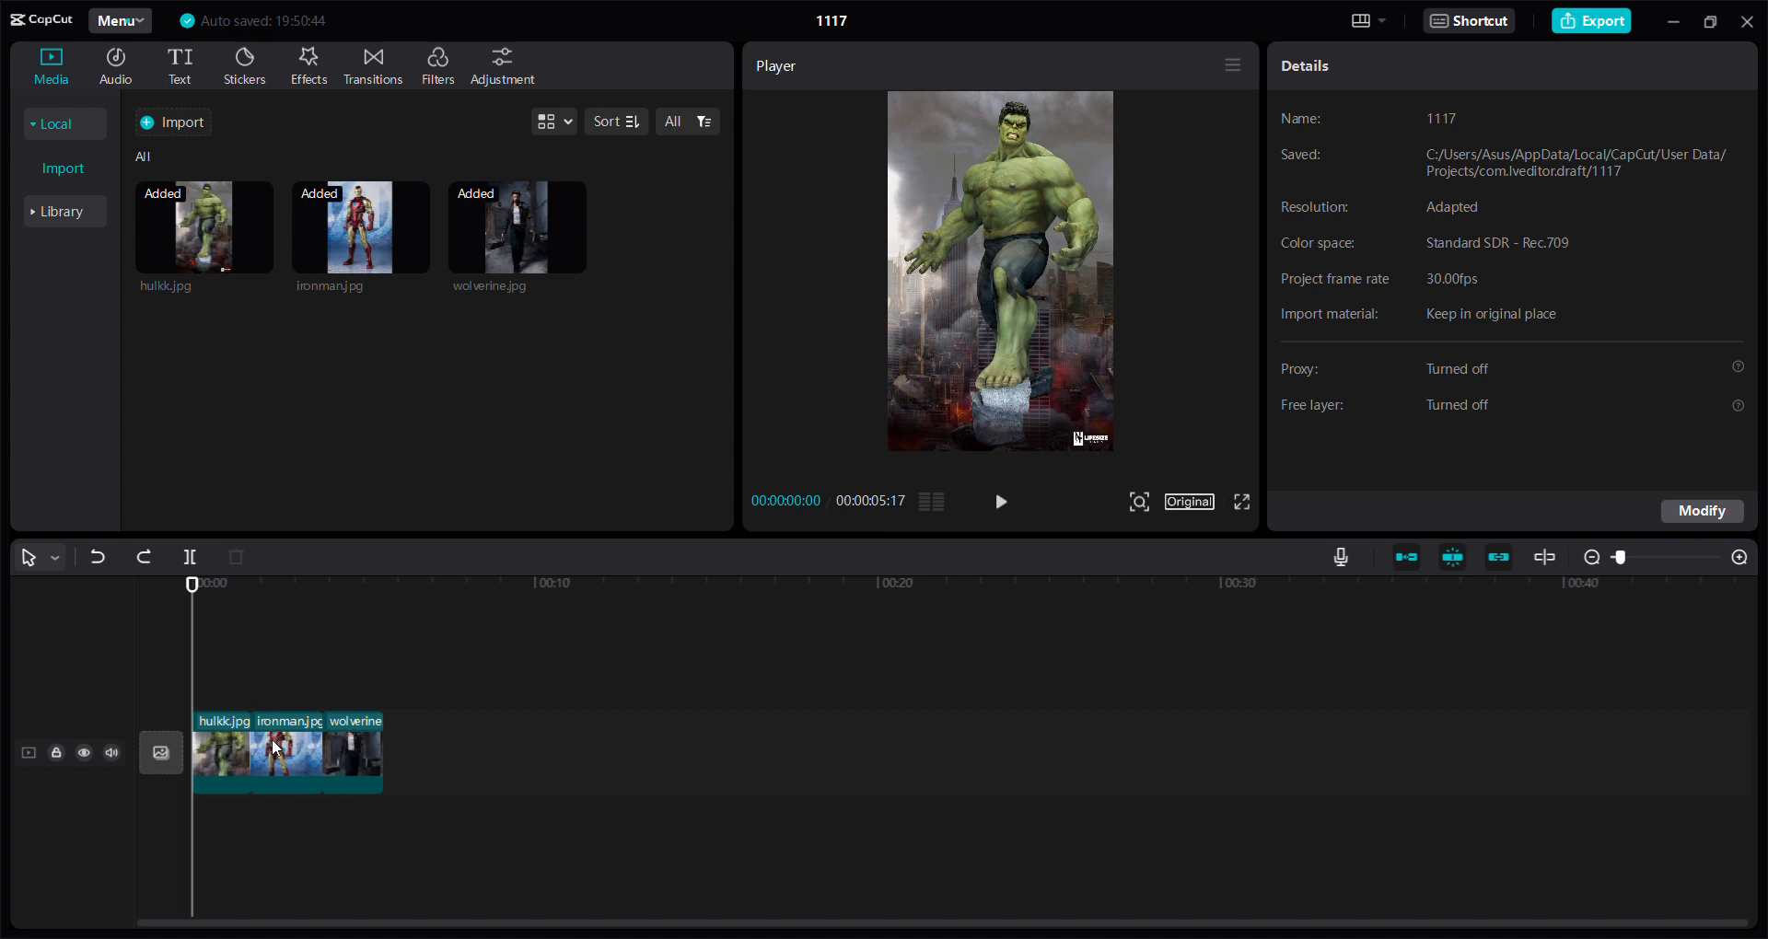
# - Apply the Slide wave combo animation to the Hulk, Iron Man and Wolverine clips in turn
pyautogui.click(221, 752)
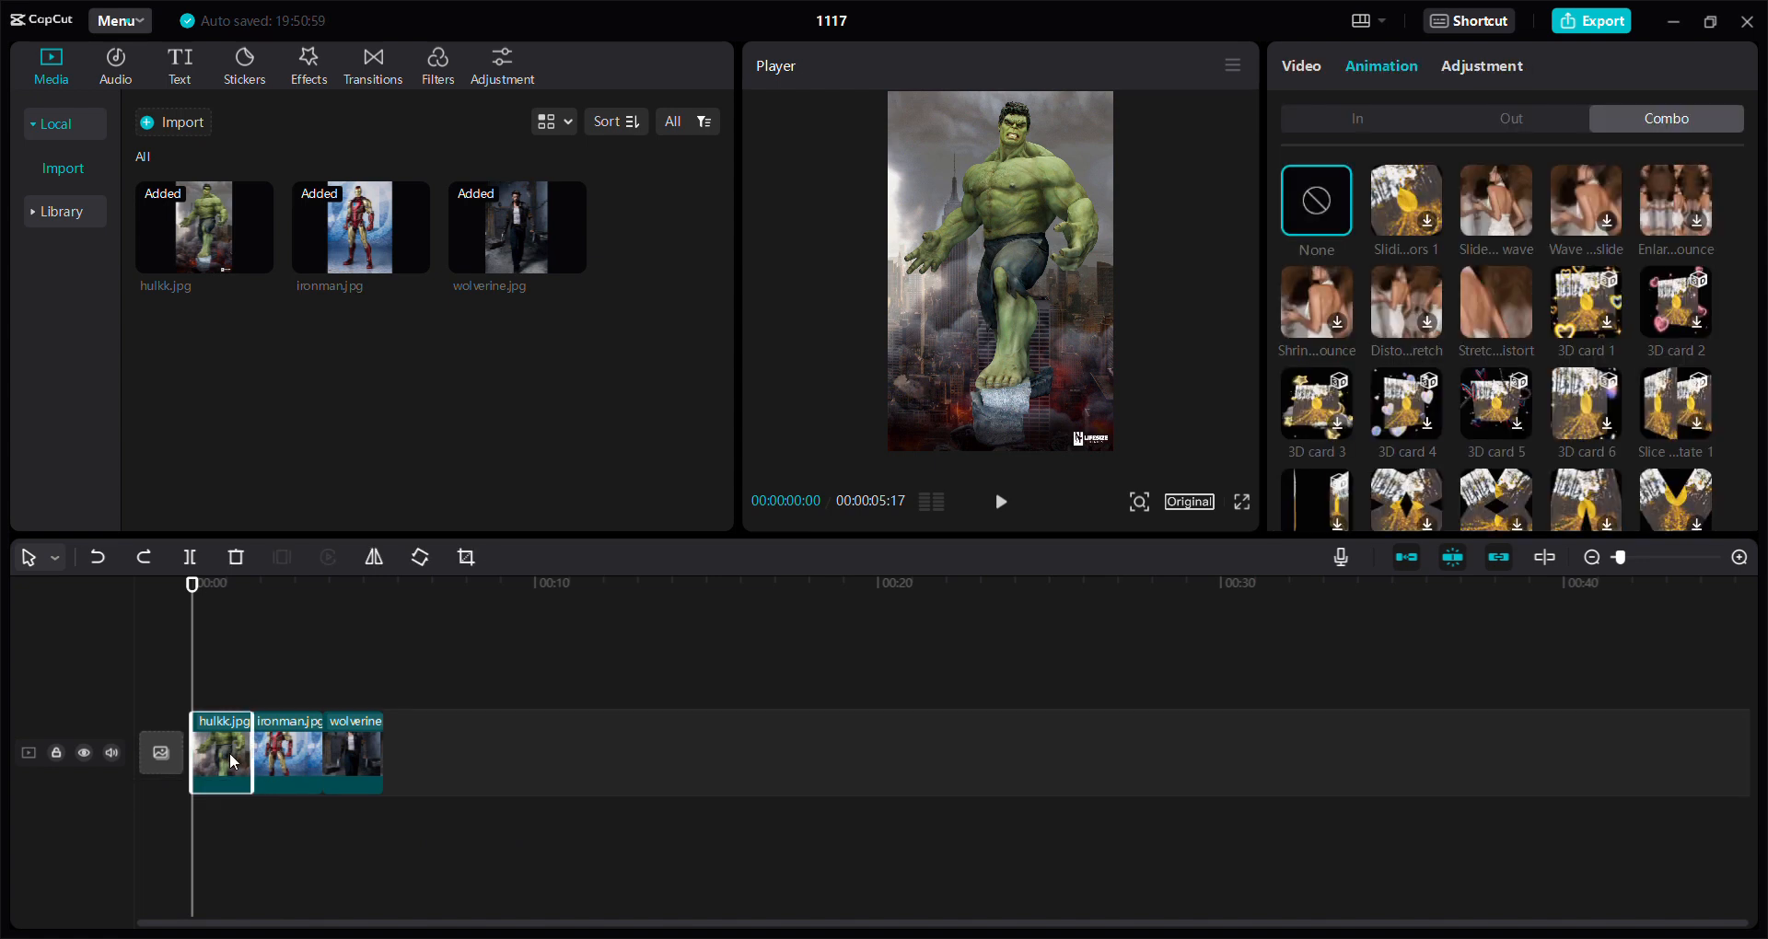
pyautogui.moveTo(1494, 203)
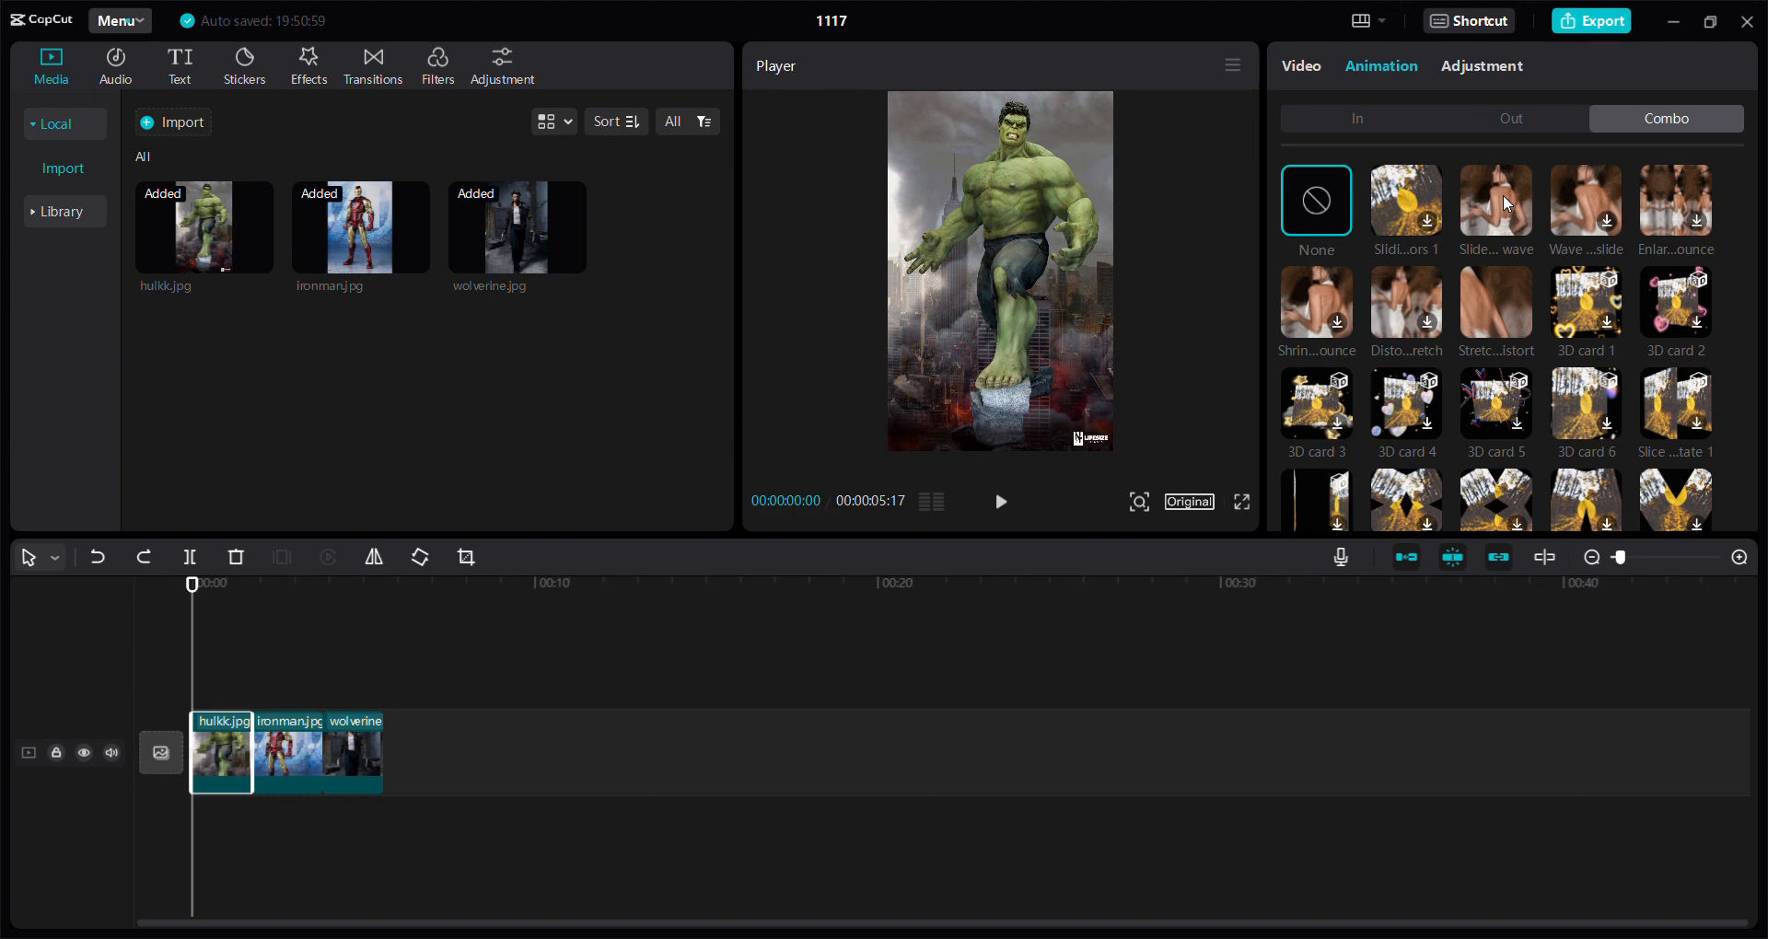
pyautogui.click(1493, 200)
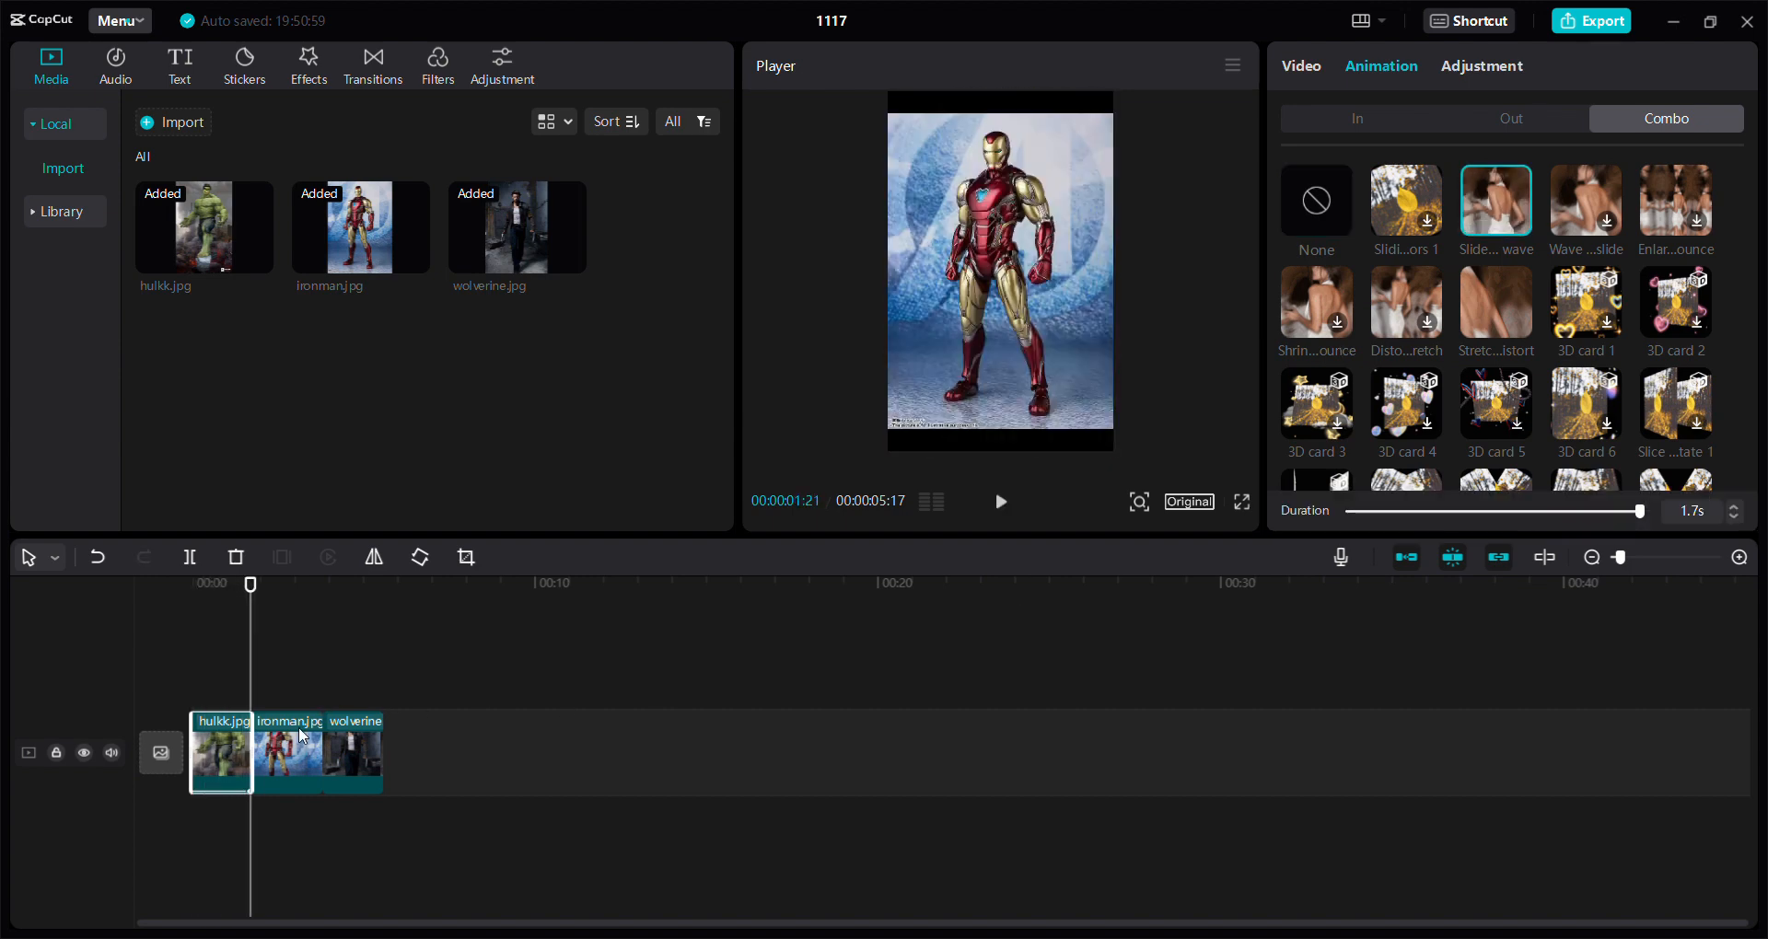
pyautogui.click(1315, 202)
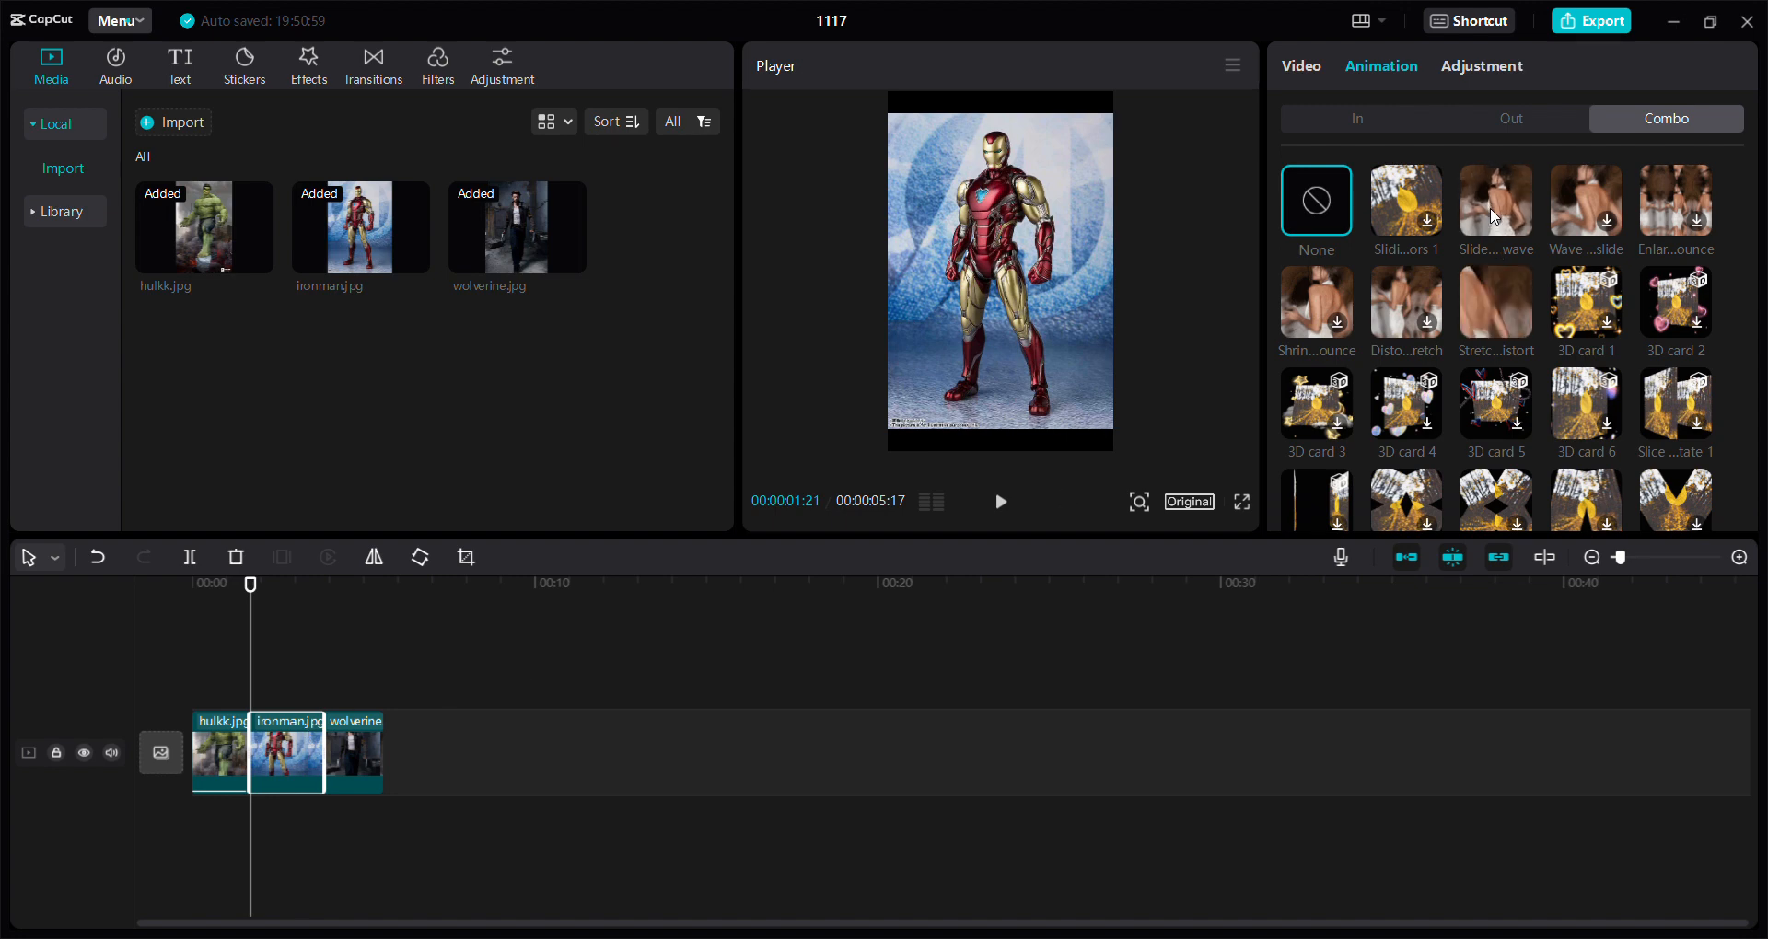
pyautogui.click(999, 502)
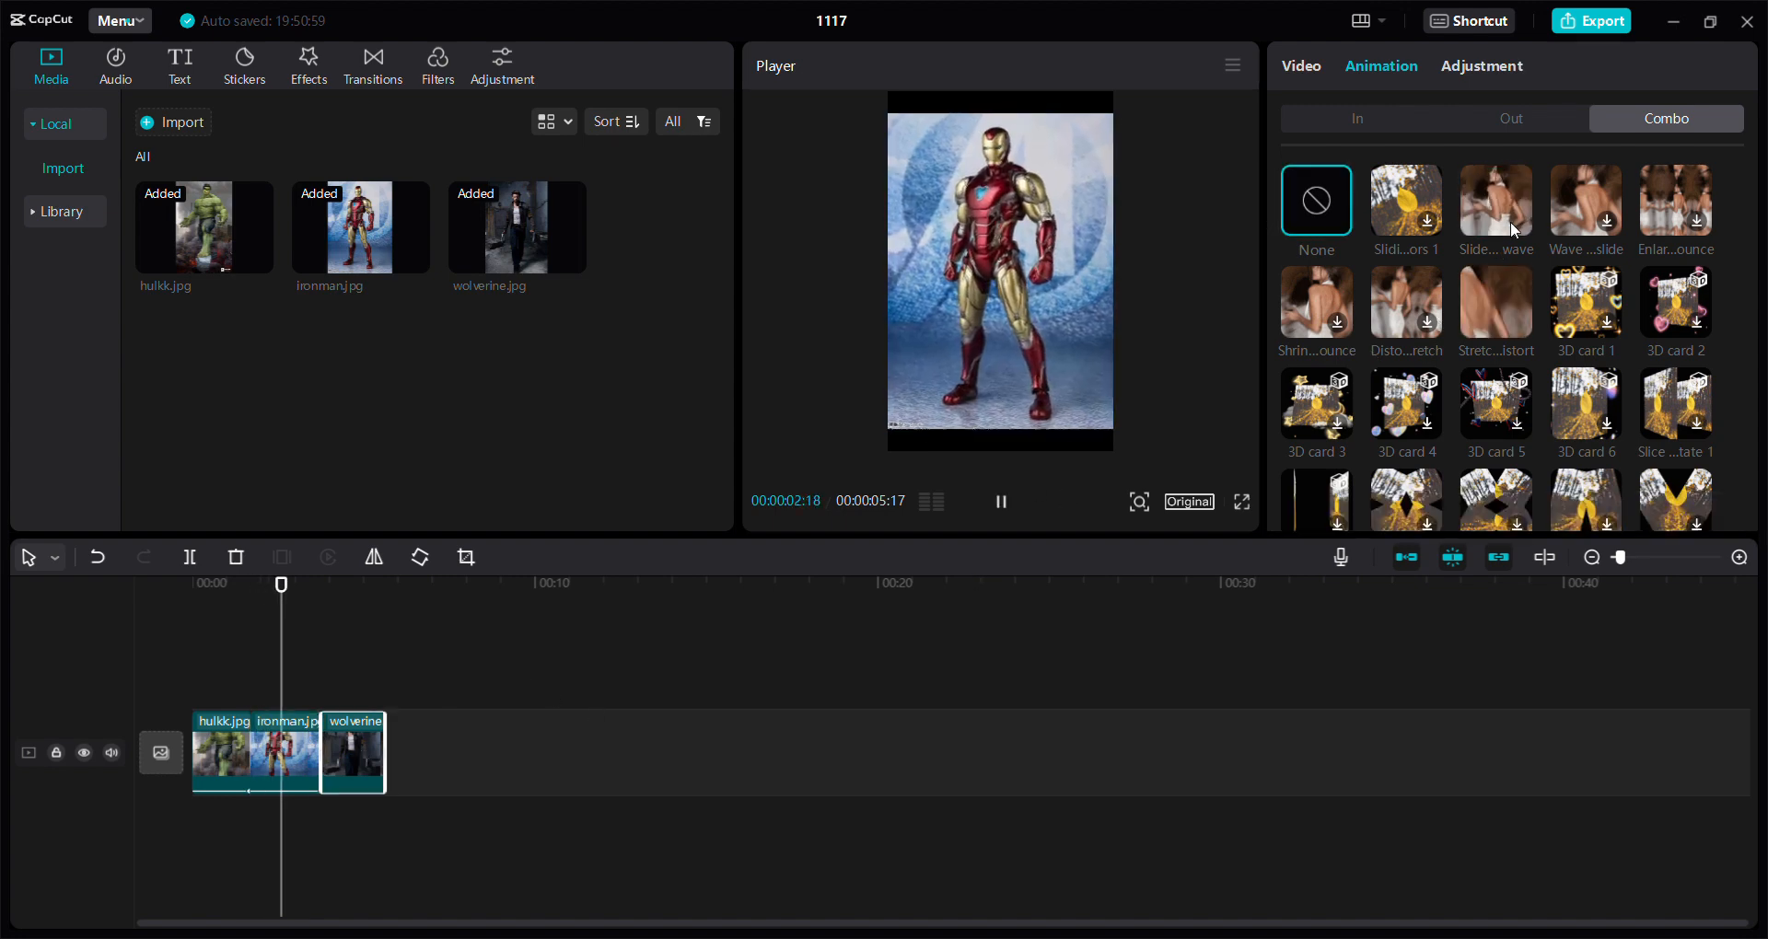
pyautogui.click(1495, 200)
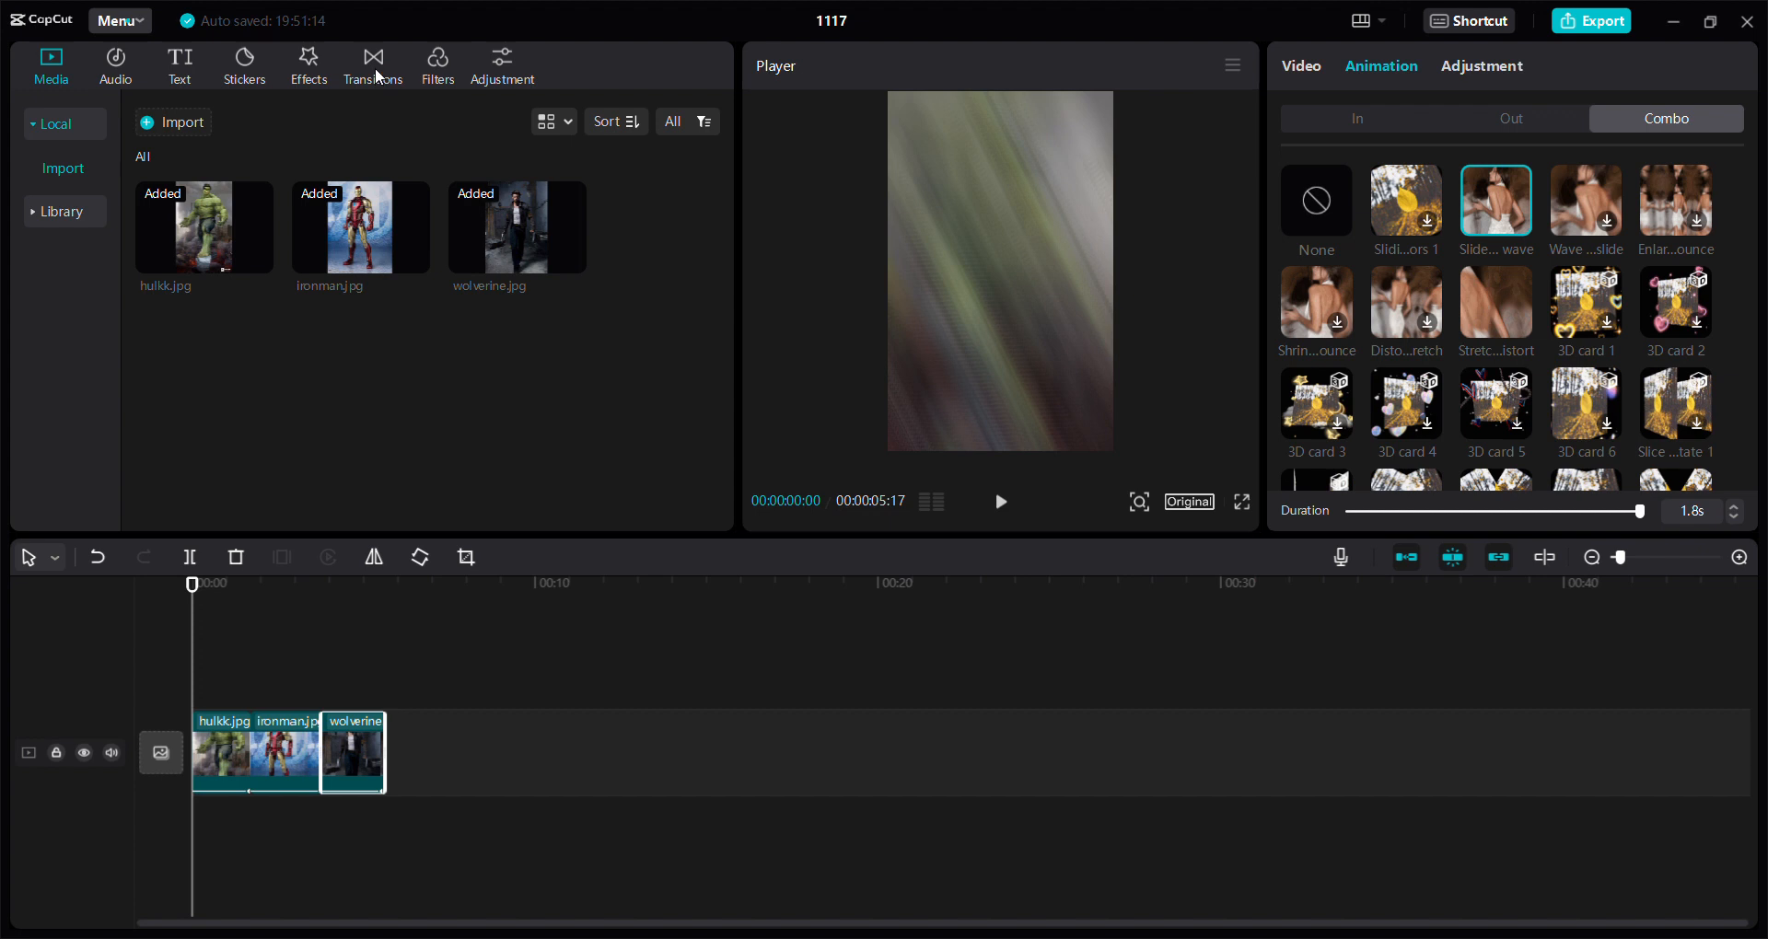
# - Add Black smoke overlay transitions at the Hulk–Iron Man and Iron Man–Wolverine joins
pyautogui.click(372, 64)
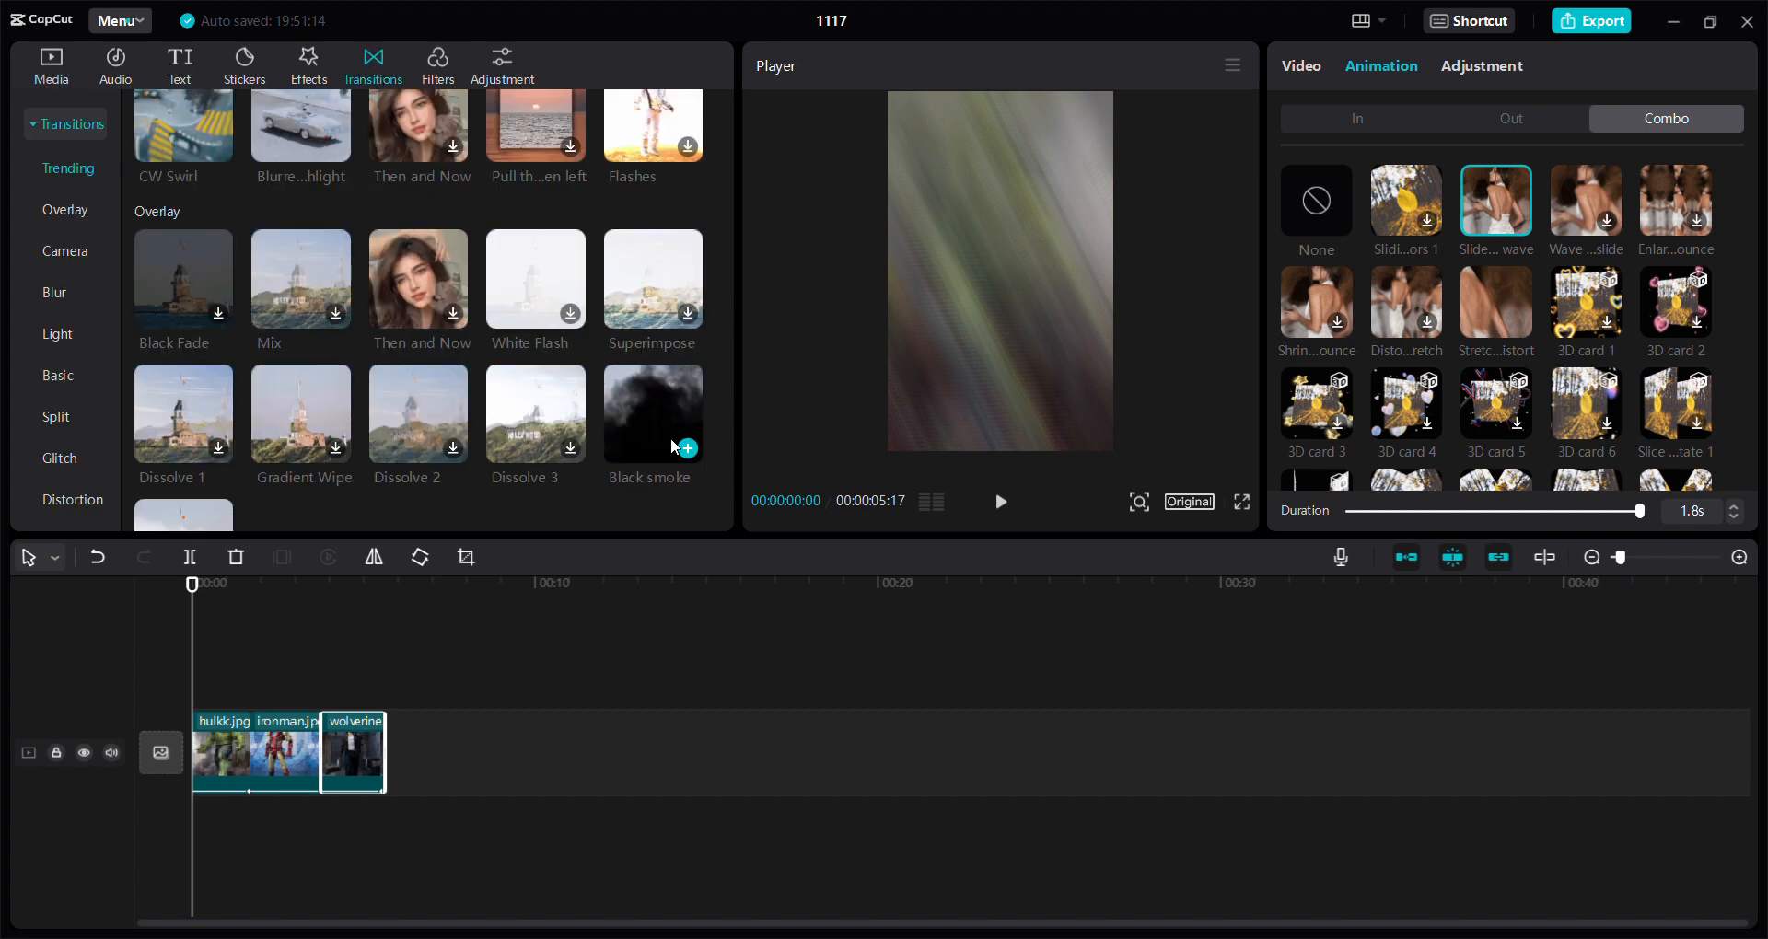
pyautogui.moveTo(652, 413)
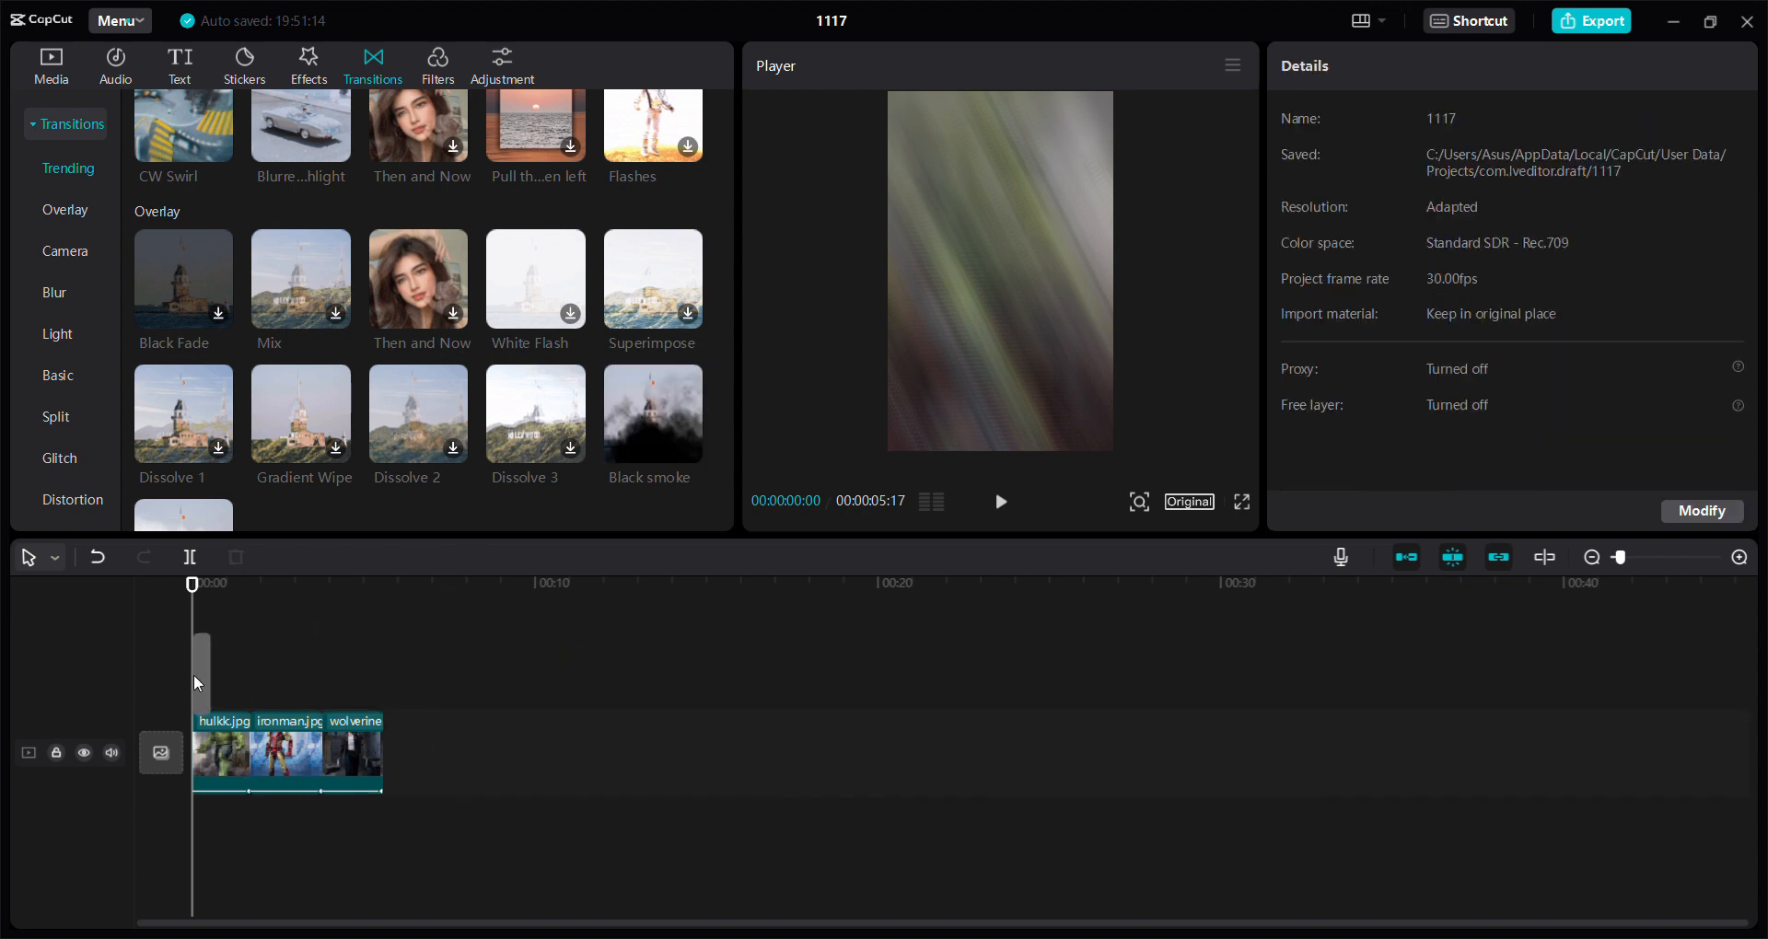
pyautogui.click(652, 413)
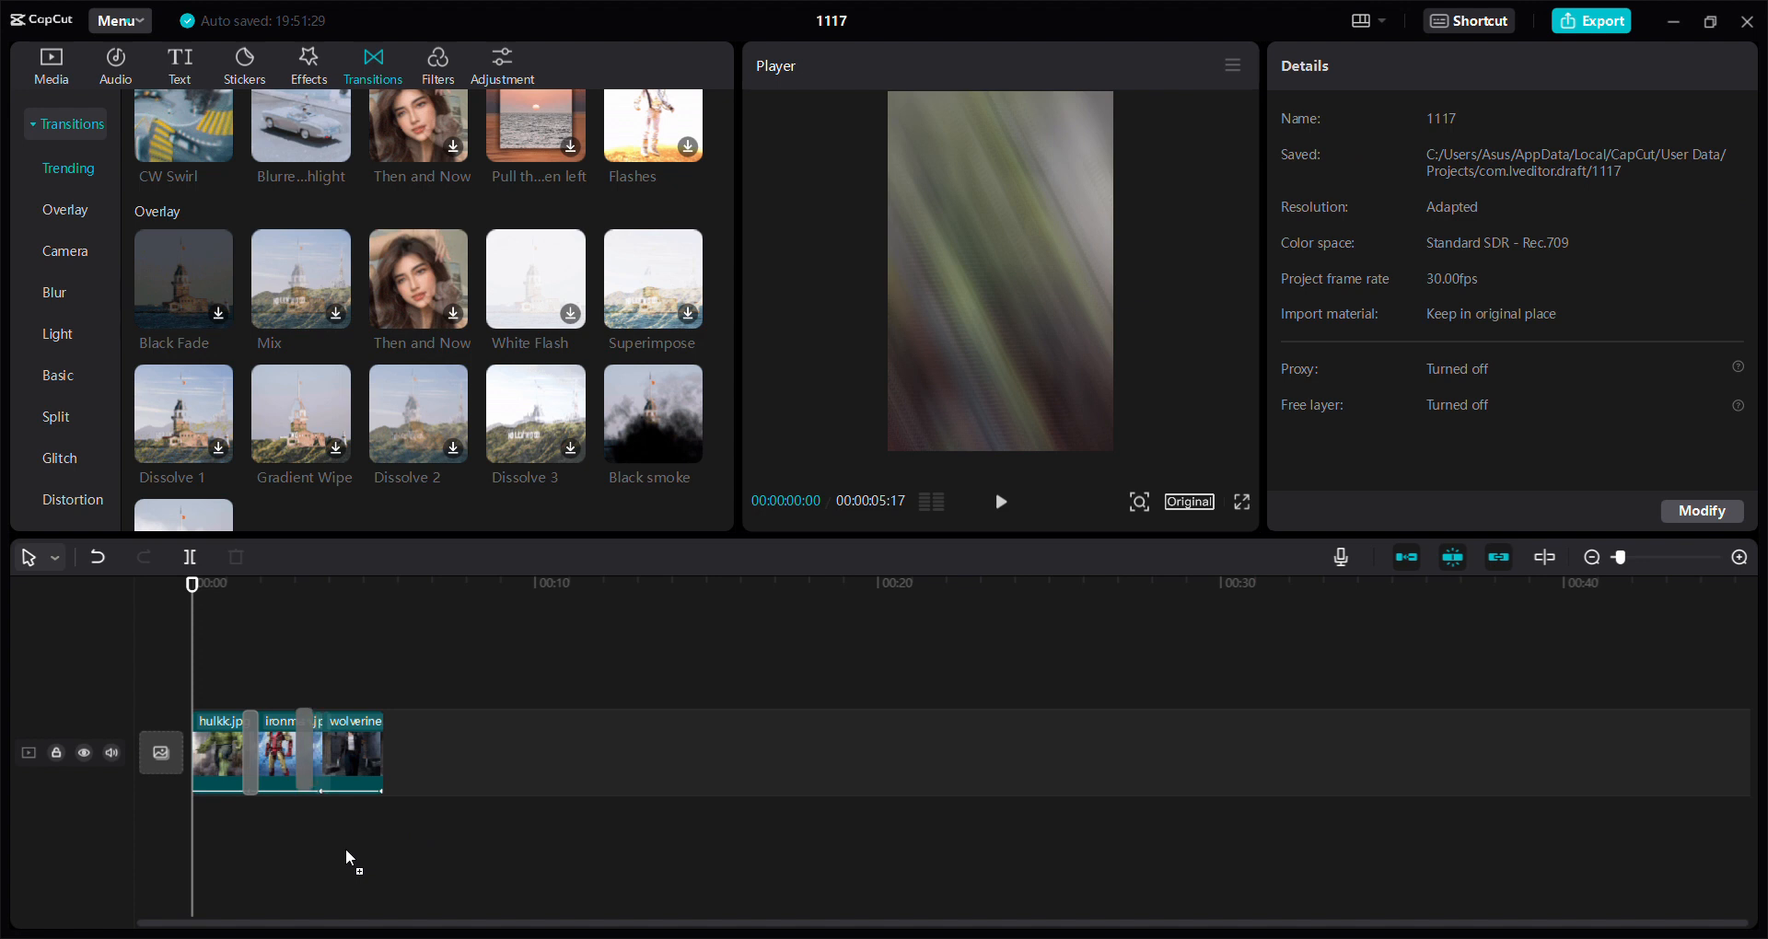
# - Show the second Black smoke transition's 0.5 s settings and play the 5-second edit through
pyautogui.click(319, 753)
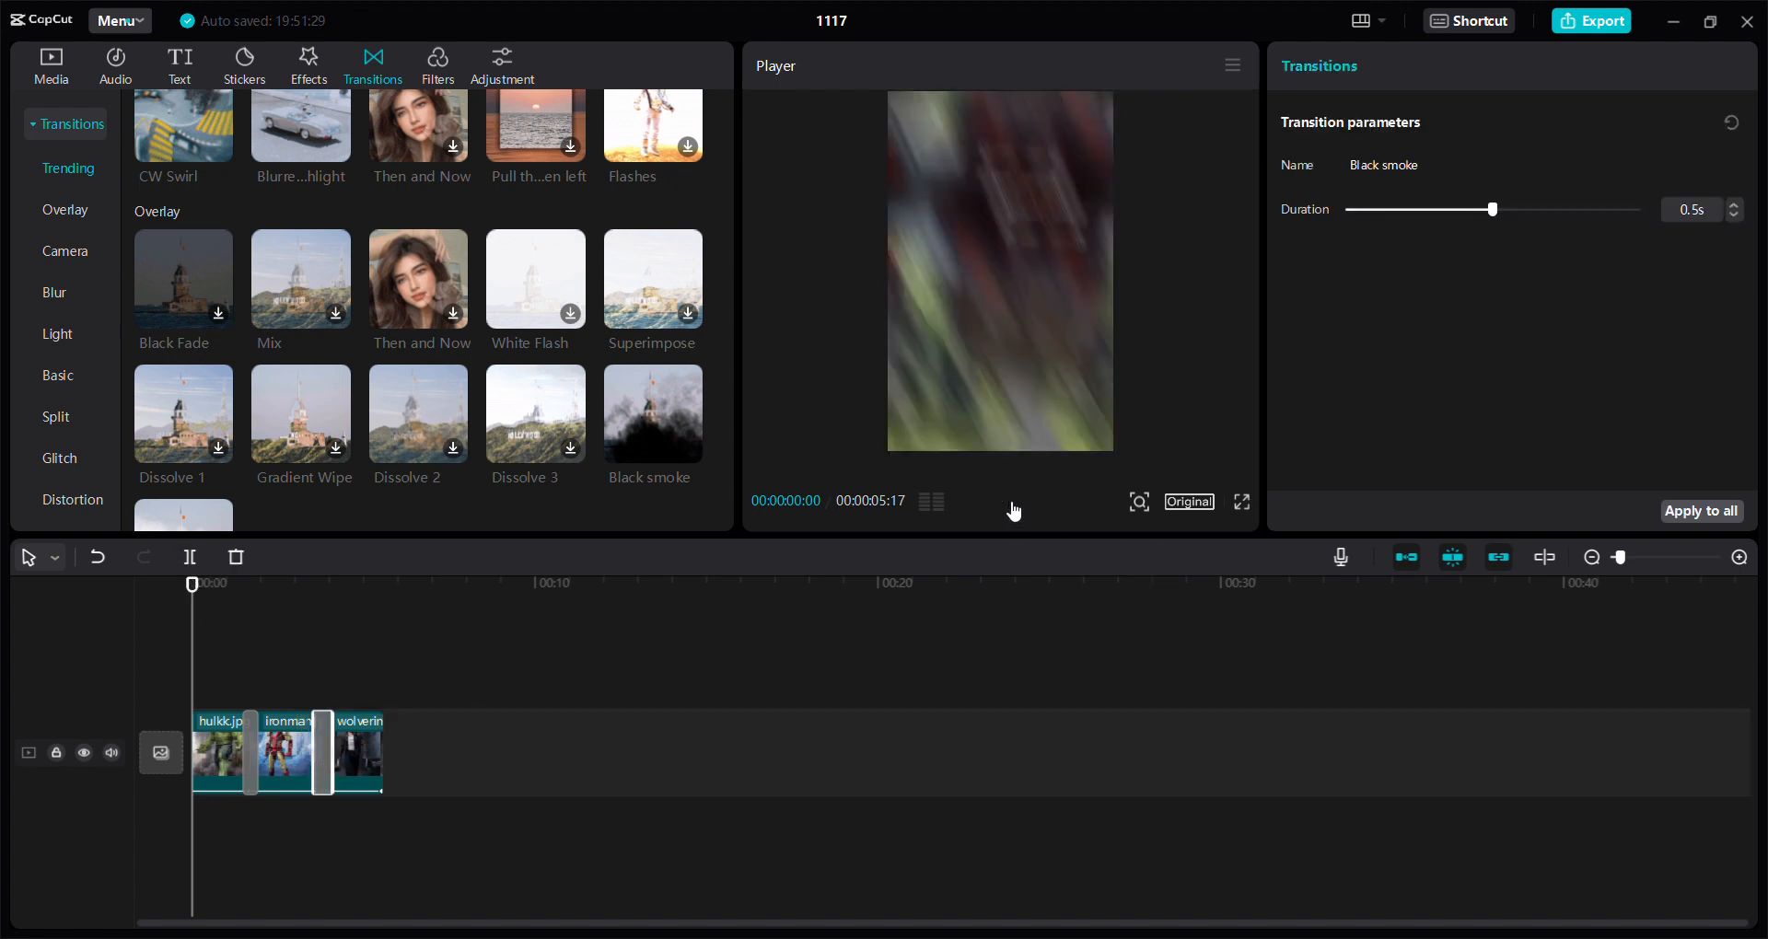
pyautogui.click(999, 502)
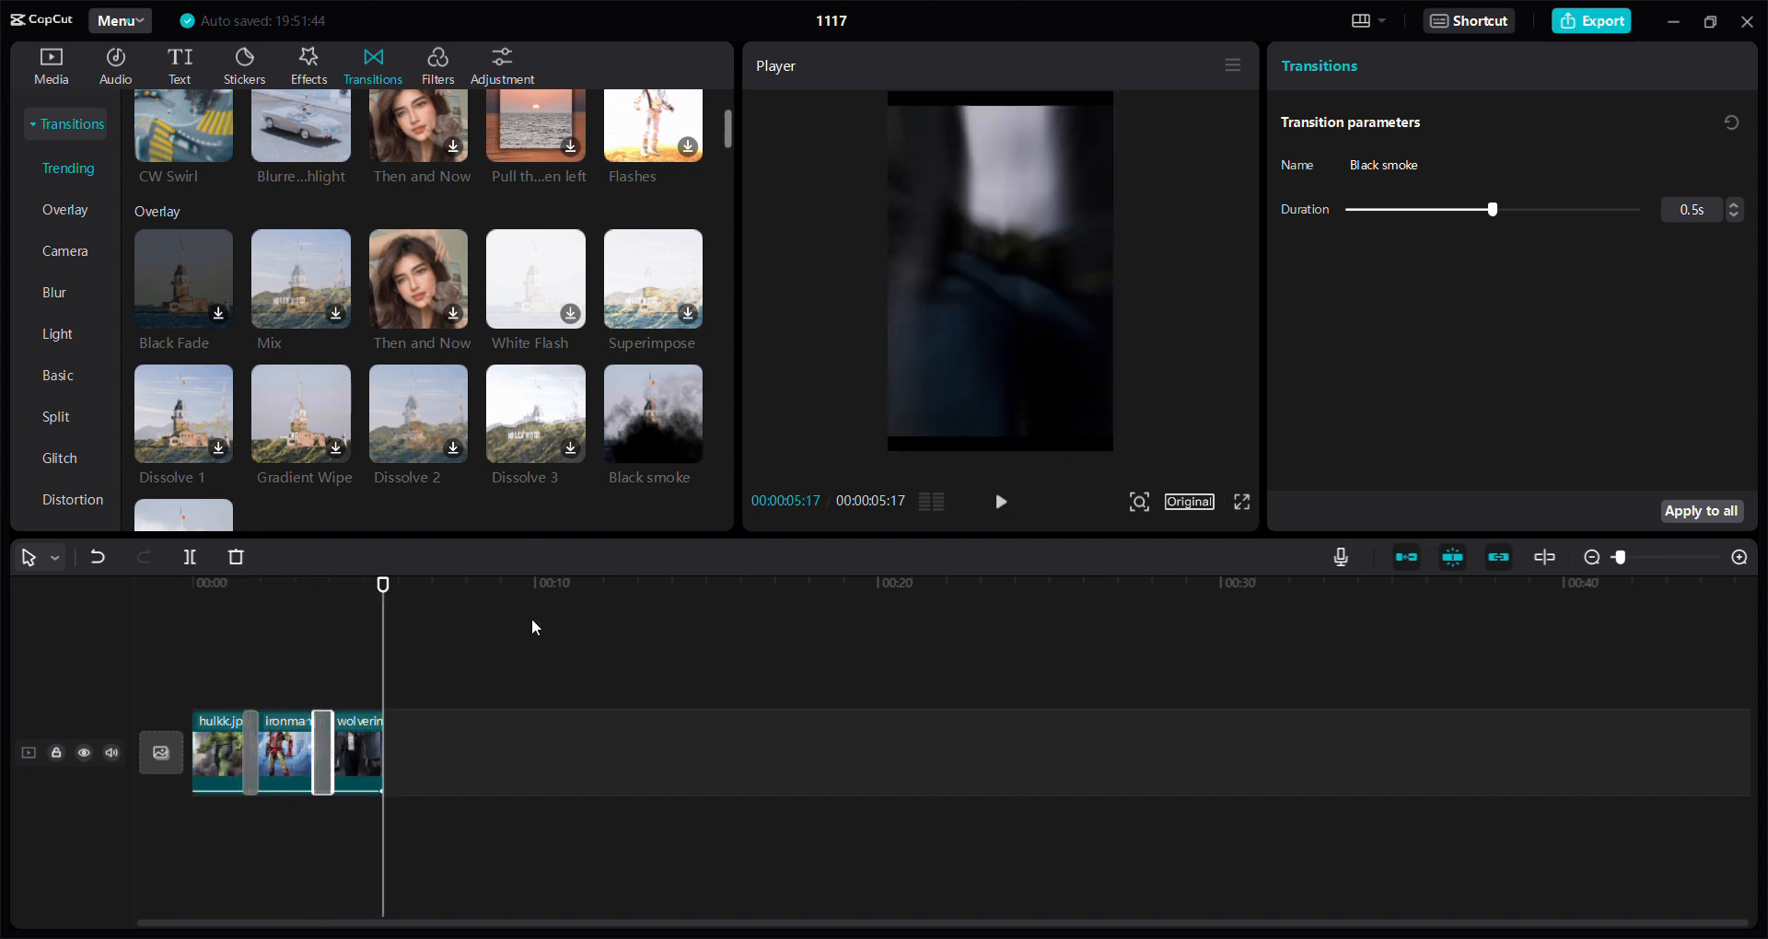
pyautogui.moveTo(868, 611)
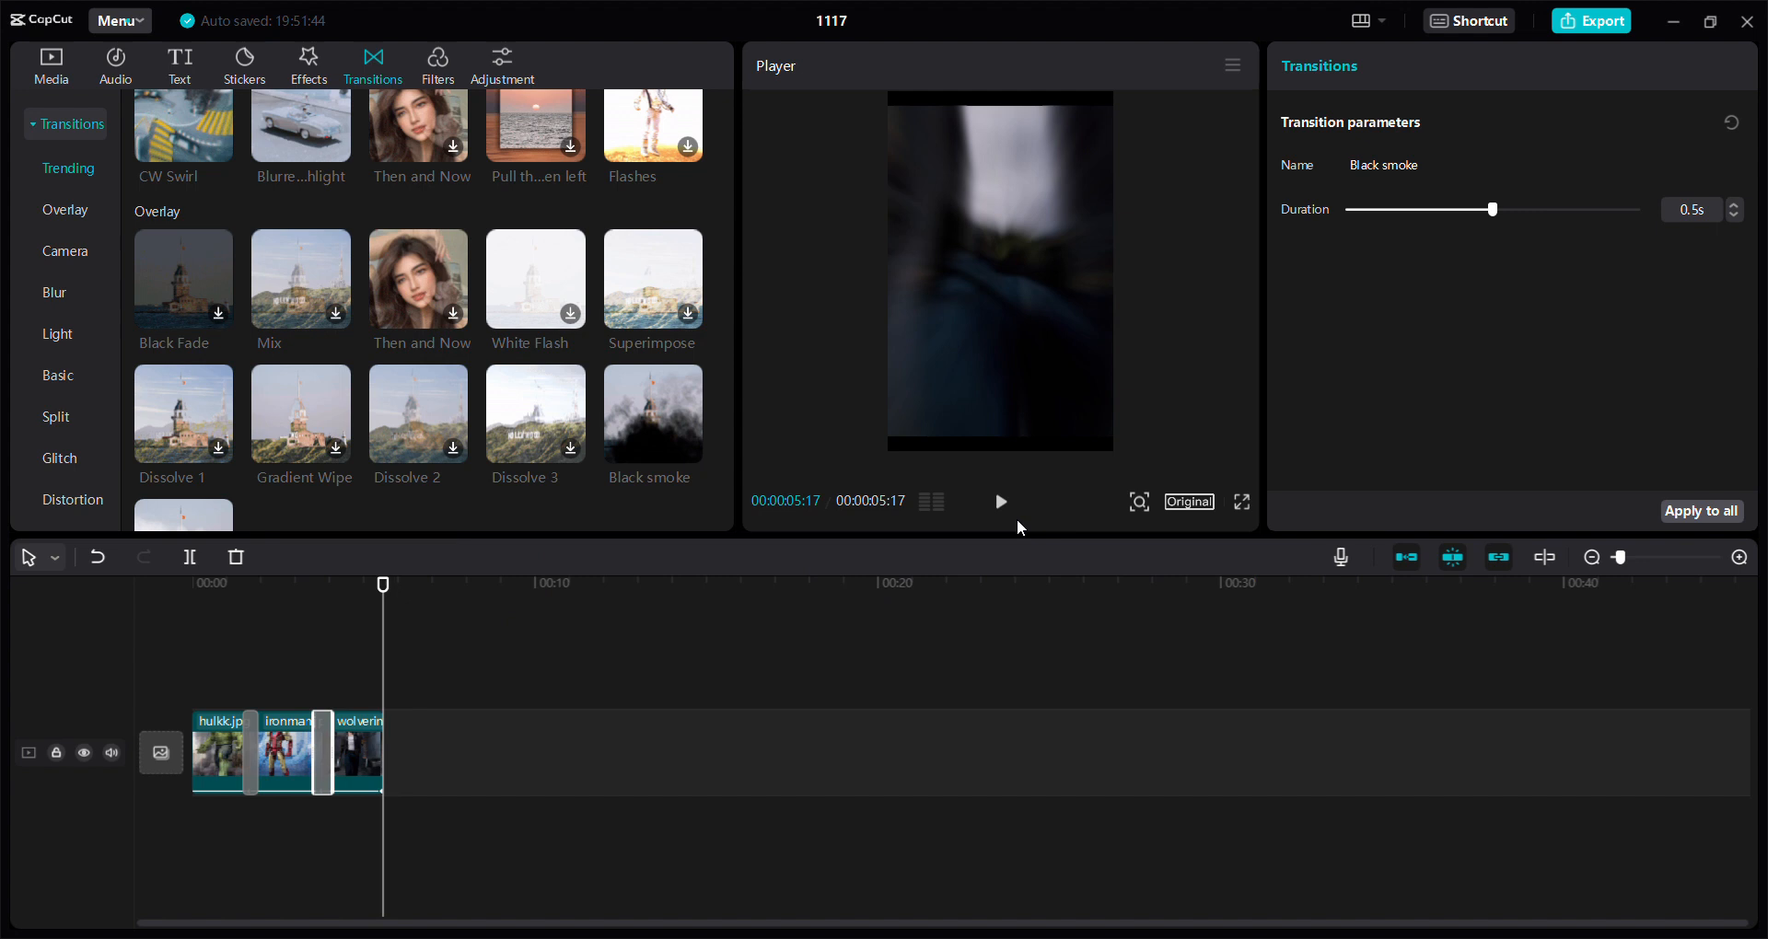
pyautogui.moveTo(1258, 436)
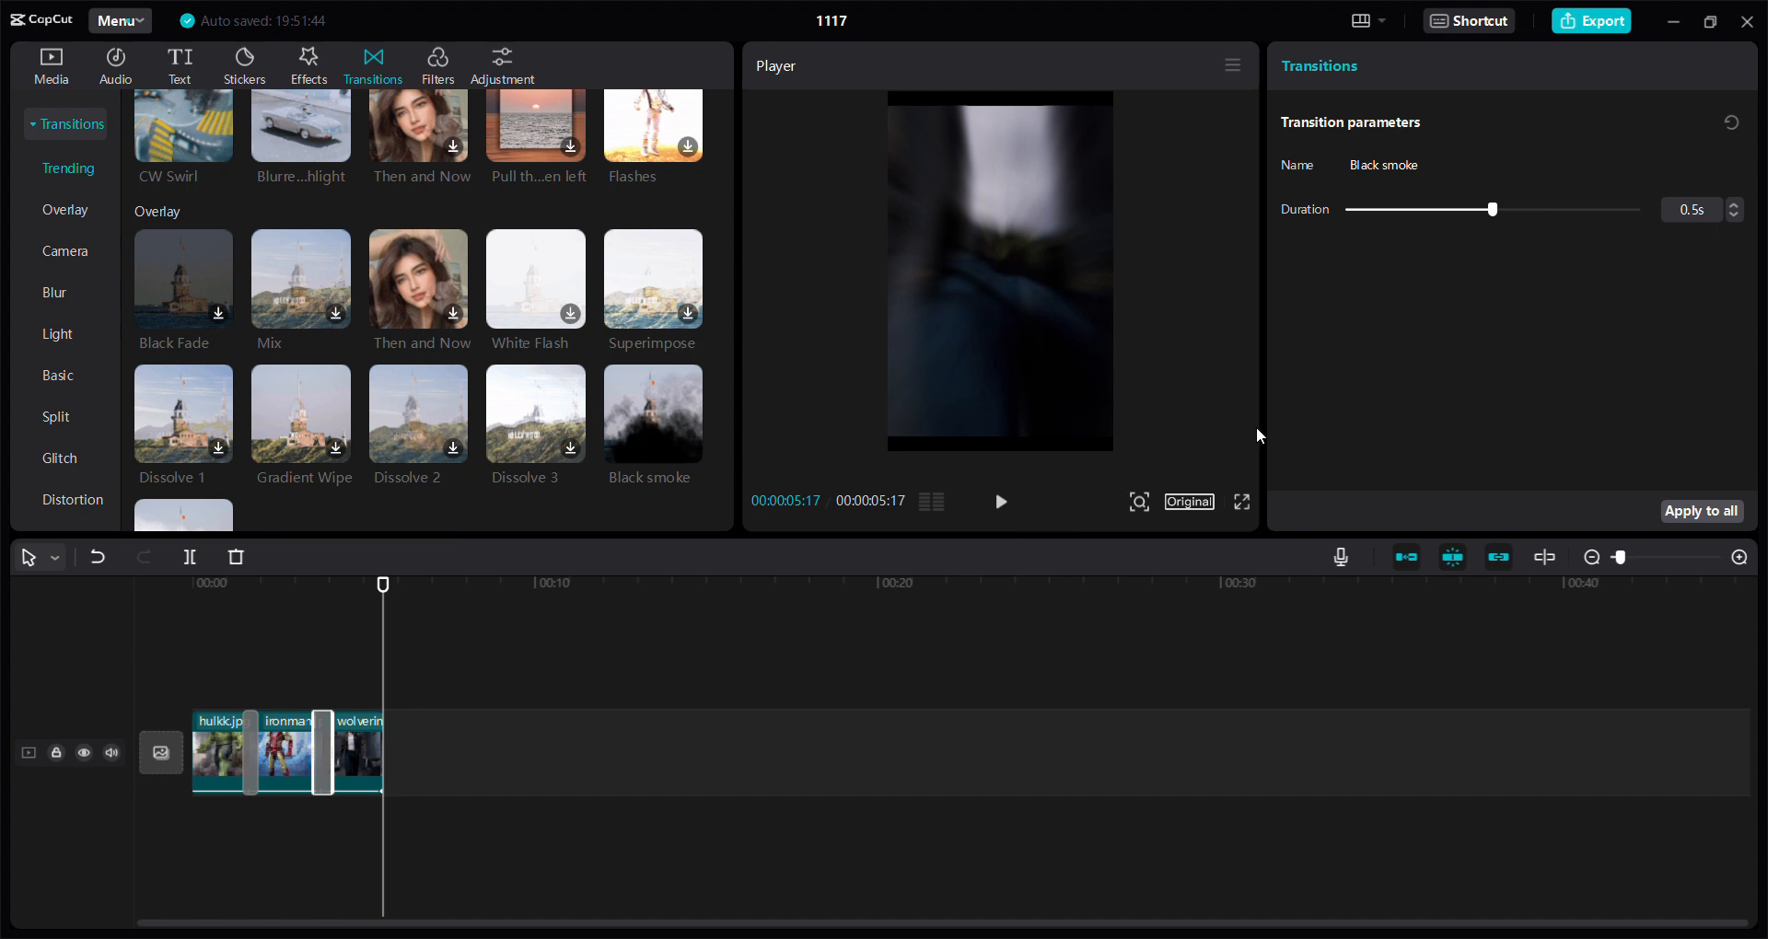
pyautogui.moveTo(1649, 147)
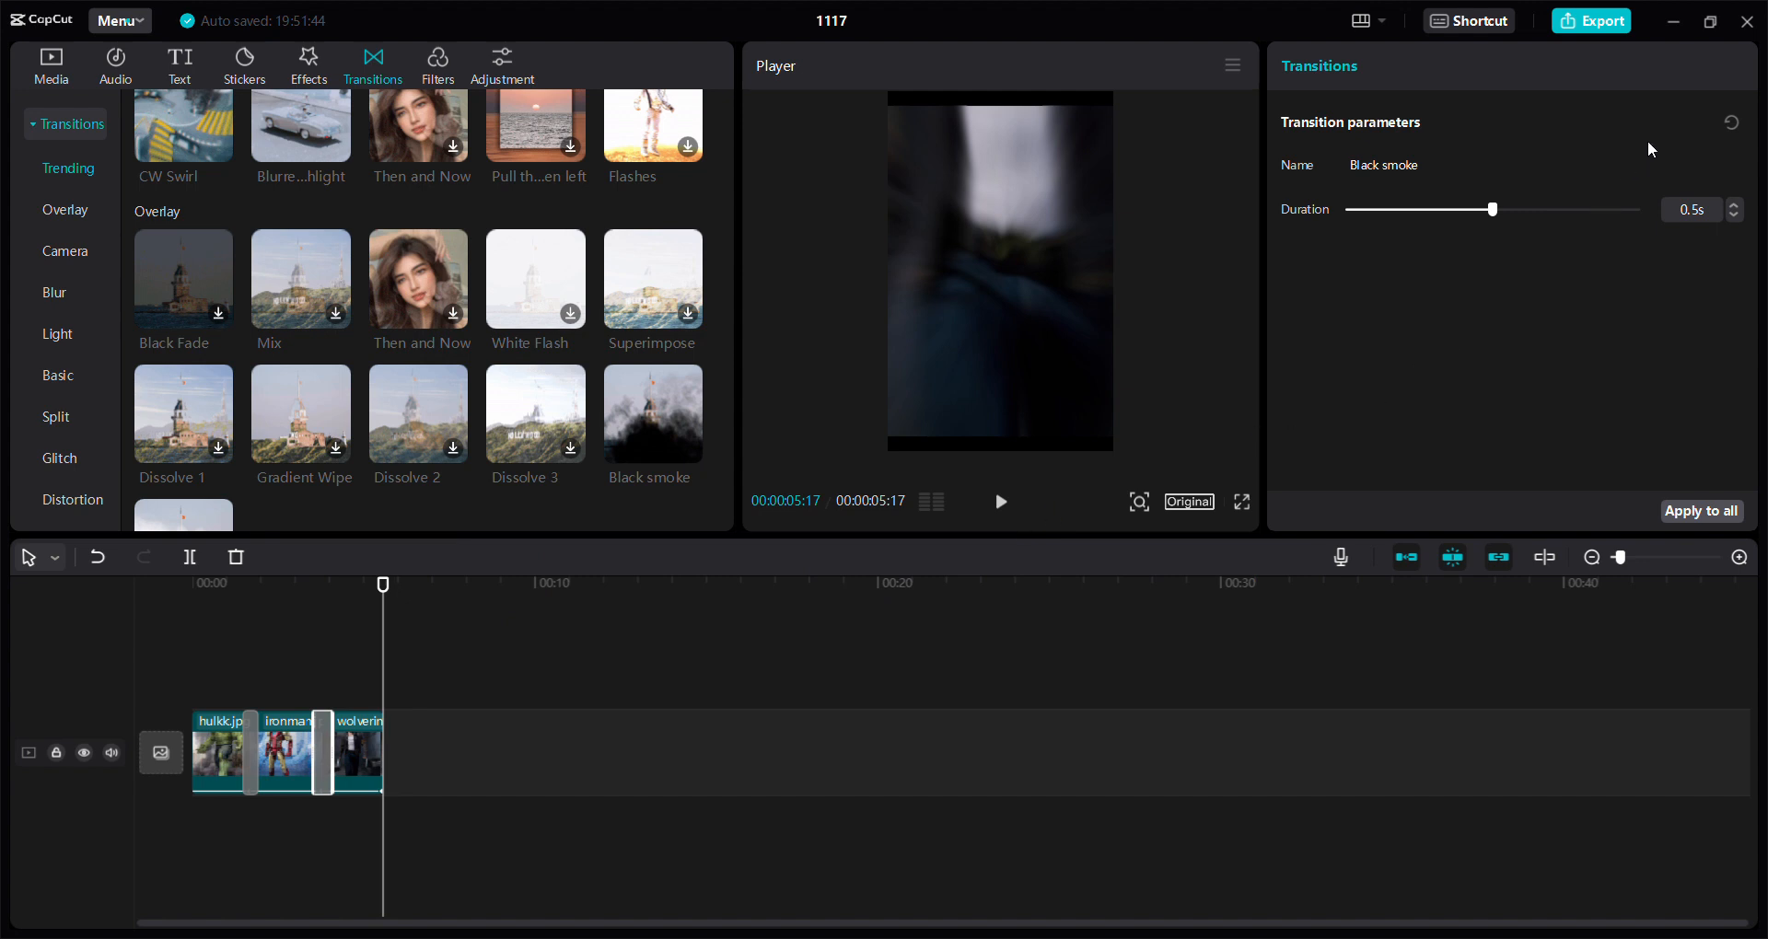